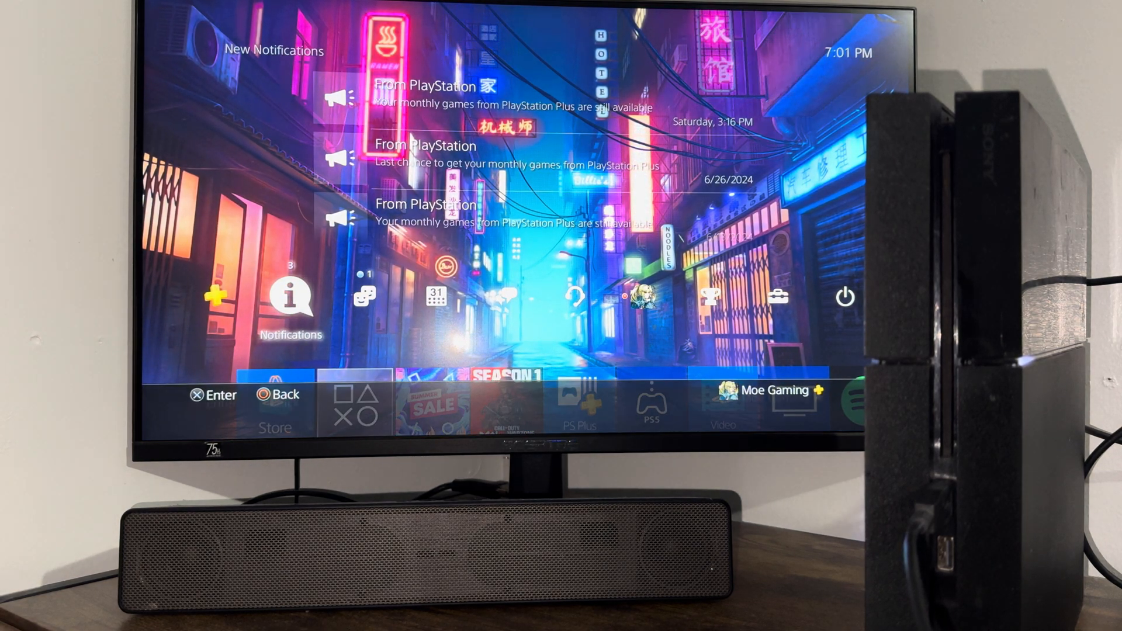
- View the notifications list with current downloads and the installed system software update
click(291, 296)
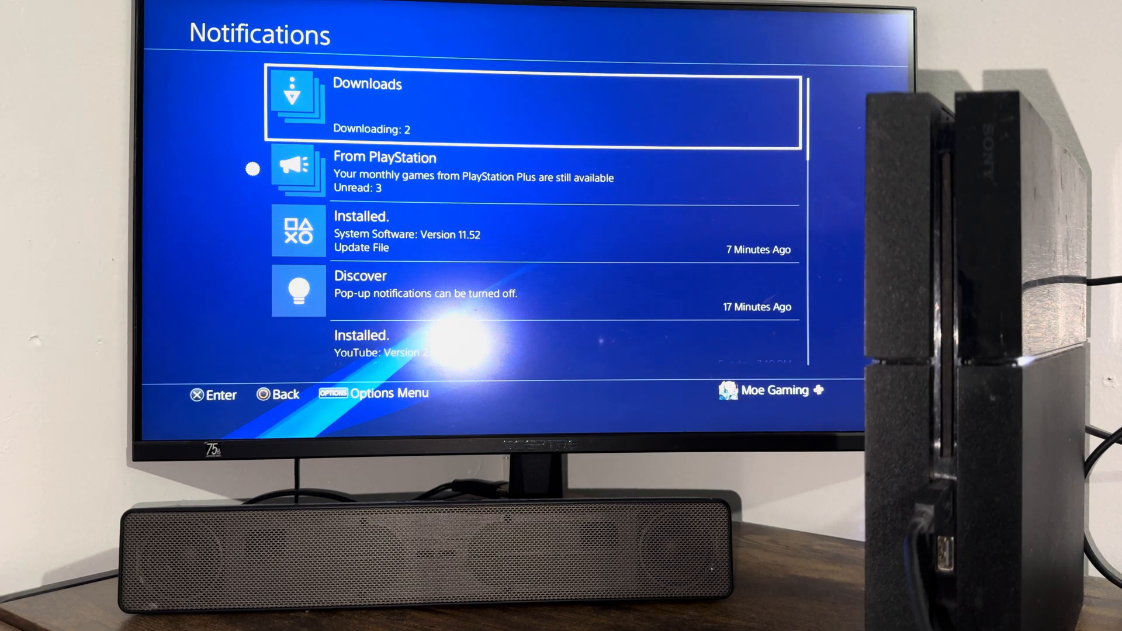
key(down)
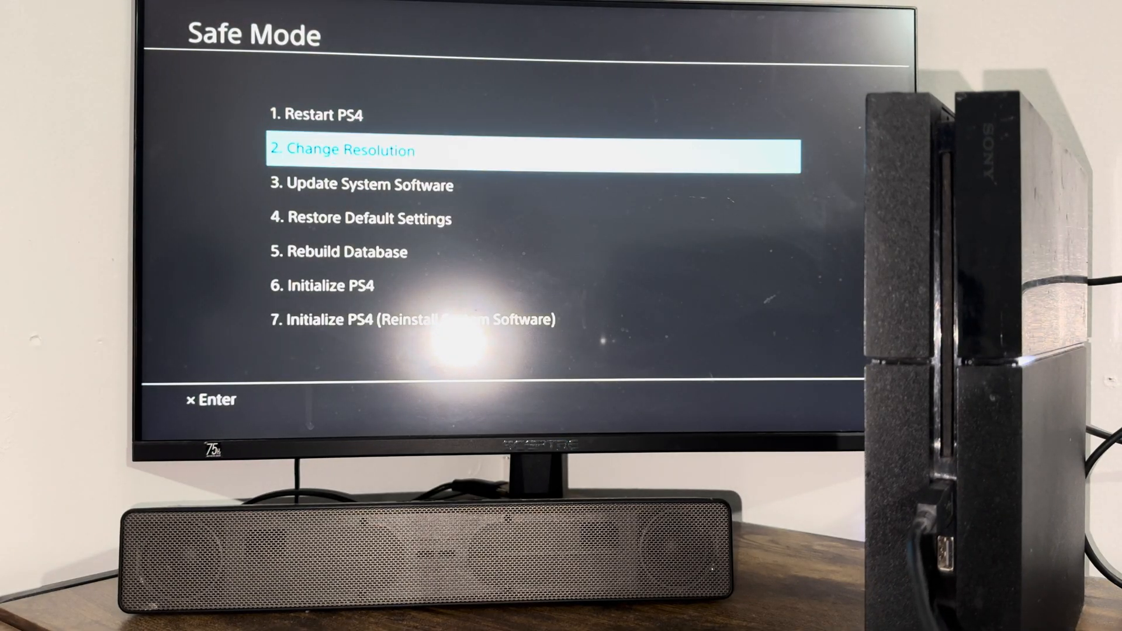
- Move down the Safe Mode menu to 5. Rebuild Database
key(down)
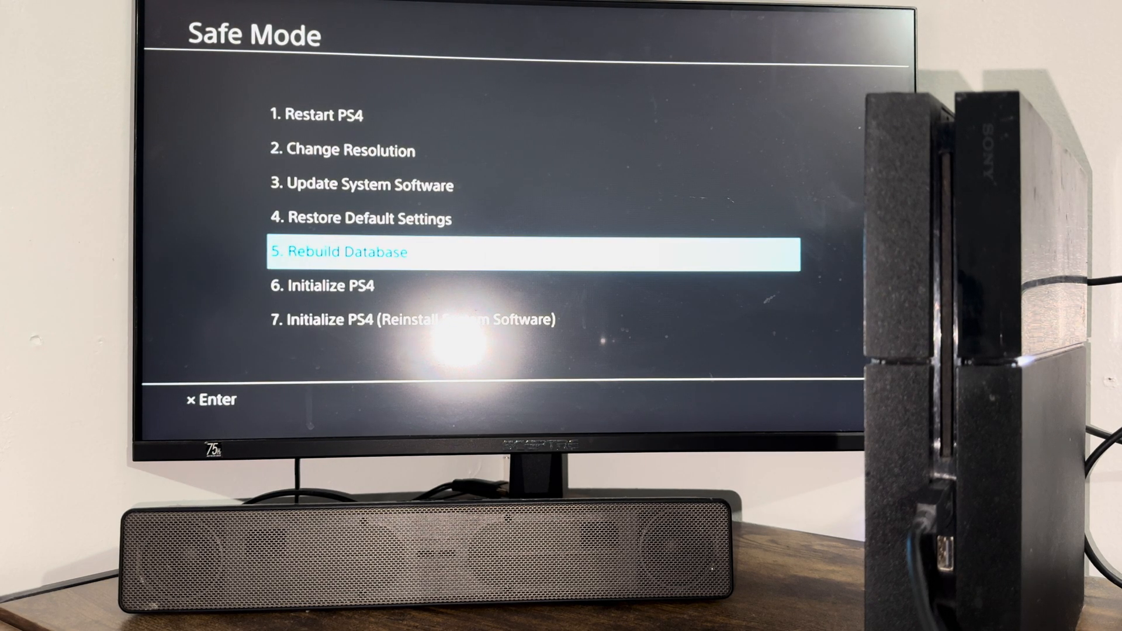
- Move up to 3. Update System Software to find Version 11.52 available
key(Up)
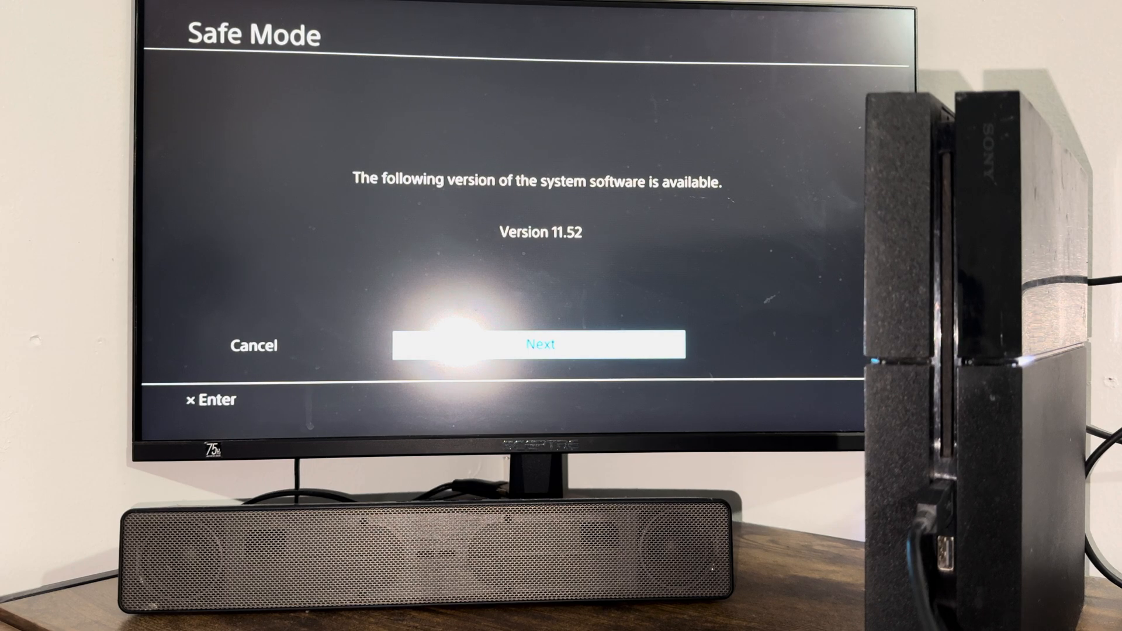
- Cancel the update and move down to 7. Initialize PS4 (Reinstall System Software)
key(Left)
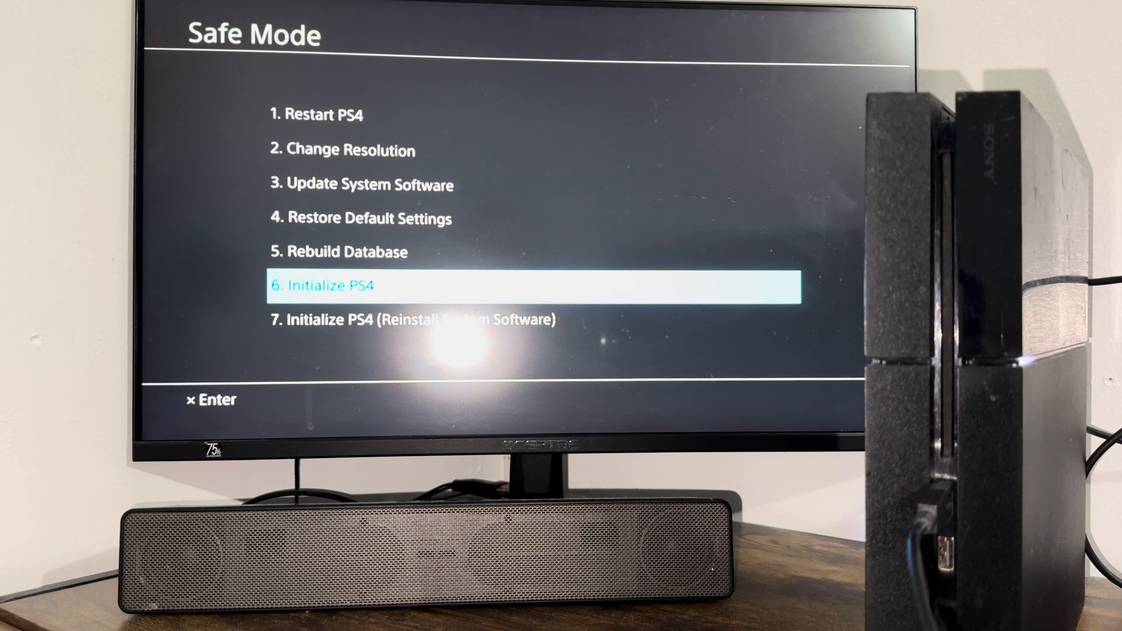
key(Down)
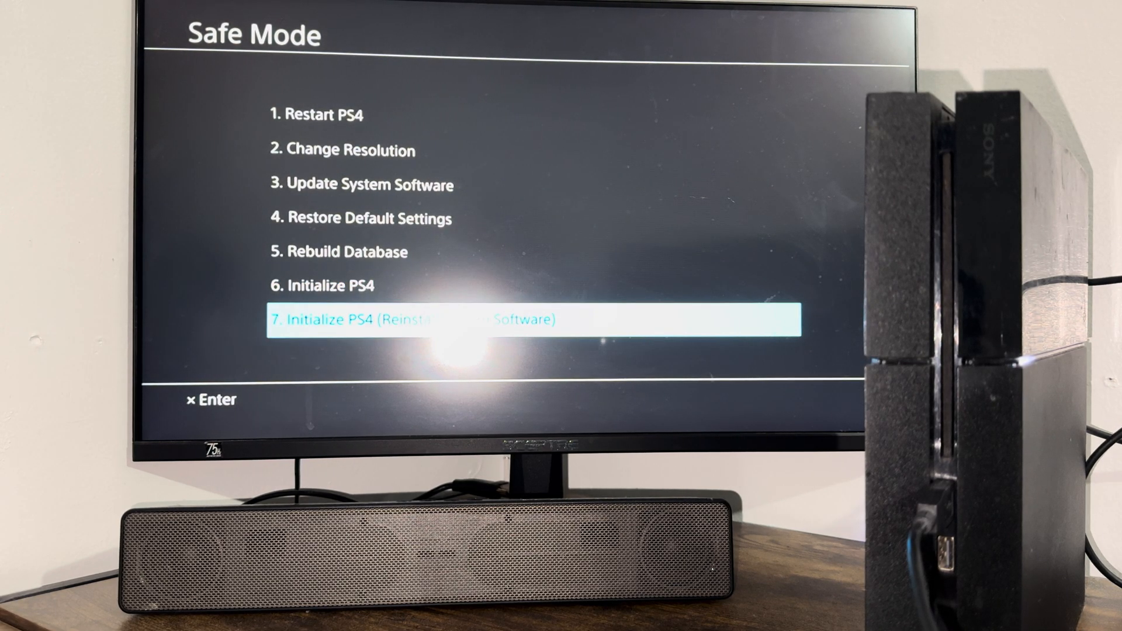